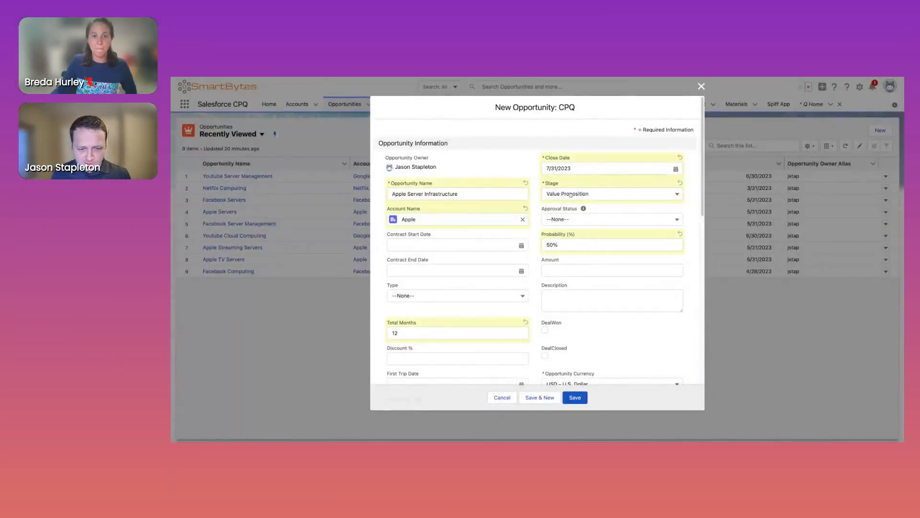
- Keep the stage at Value Proposition and save the Apple Server Infrastructure opportunity
scroll(down, 3)
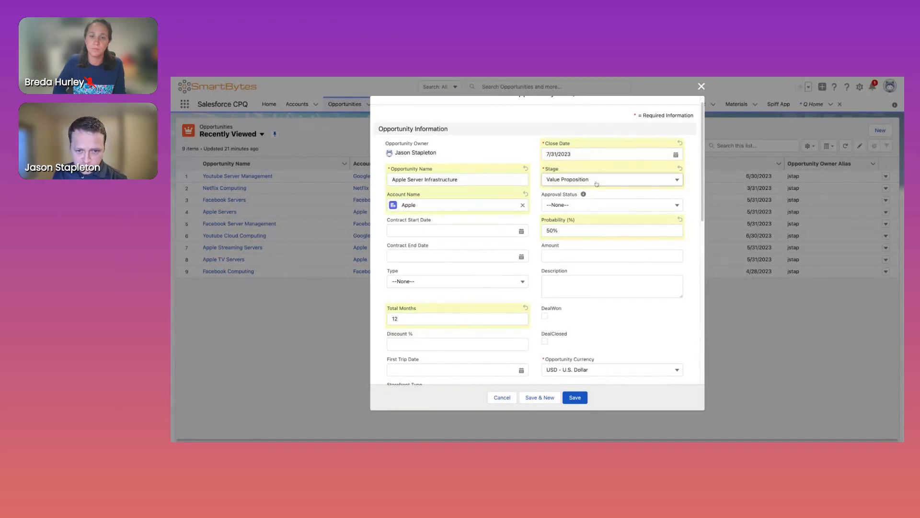
click(611, 180)
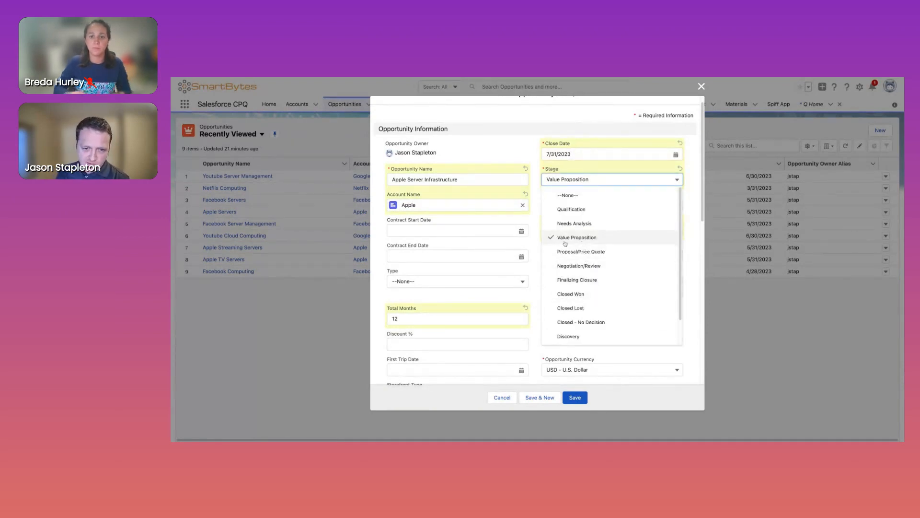
click(577, 237)
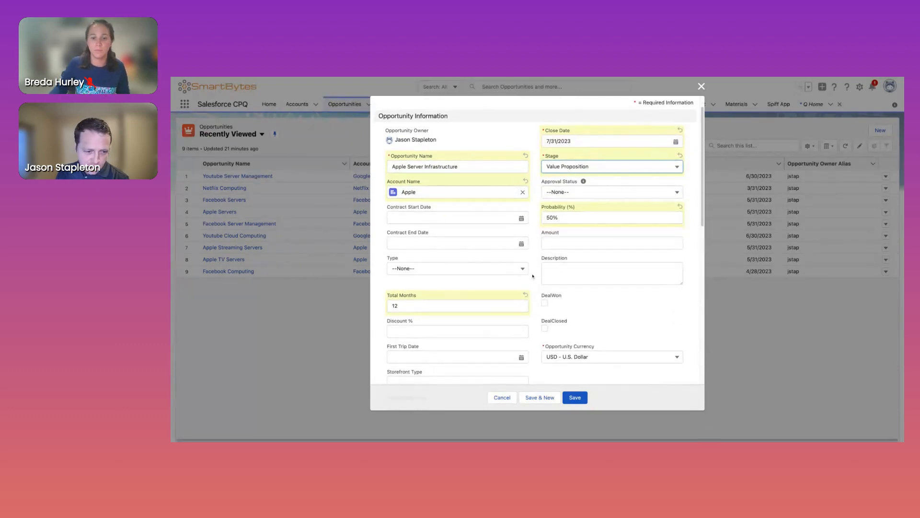
scroll(down, 3)
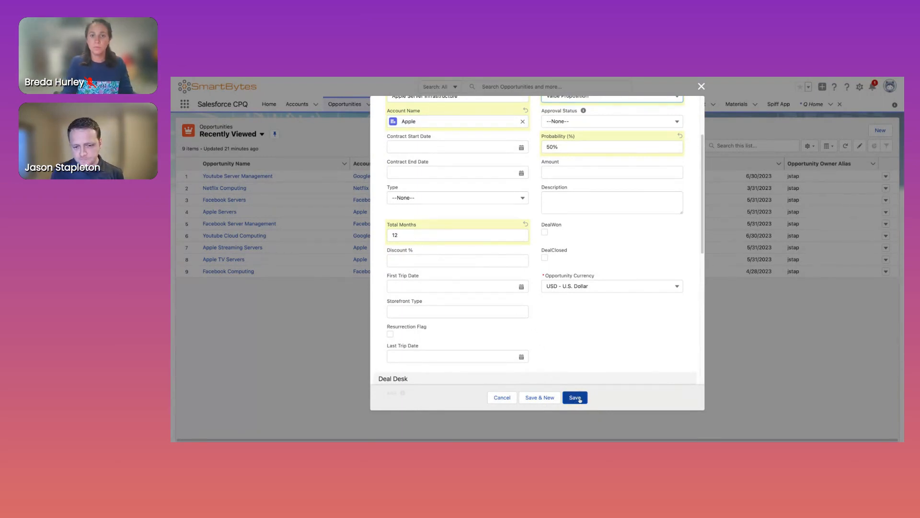
click(576, 397)
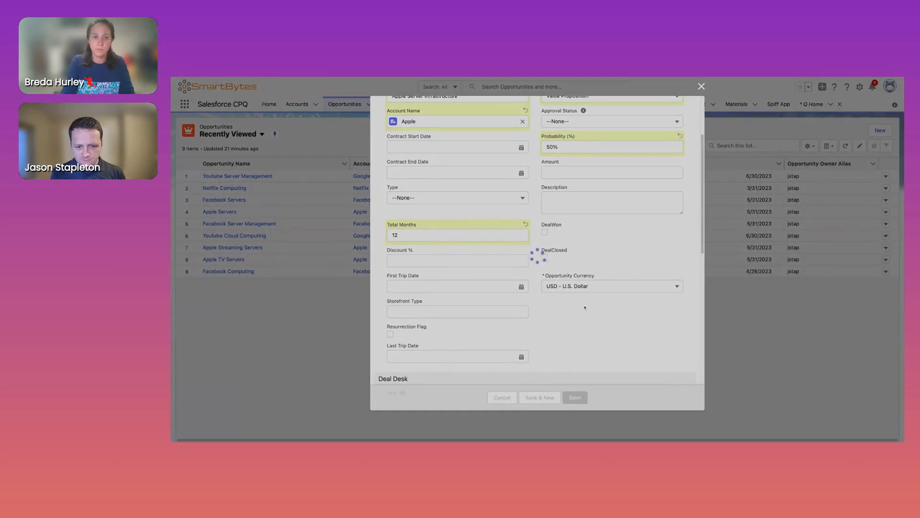
- Review the new opportunity's Details tab and its empty related lists sidebar
click(574, 397)
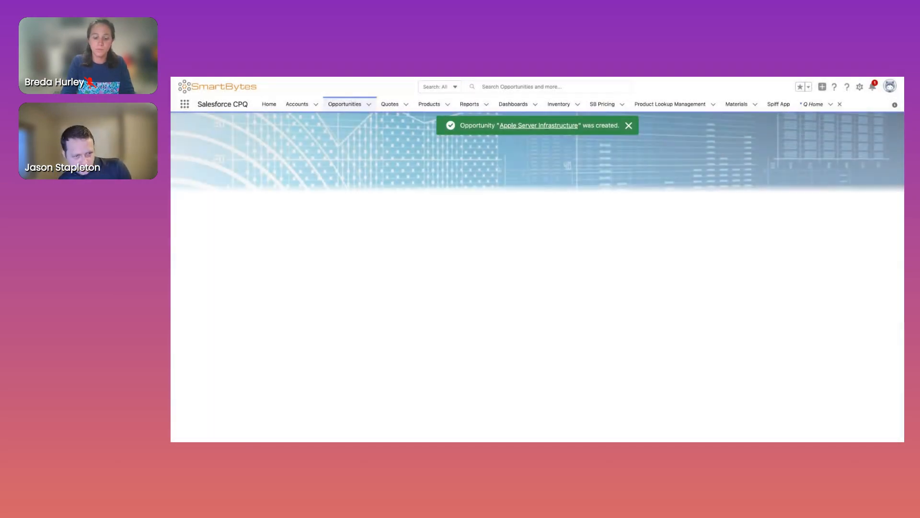
click(538, 125)
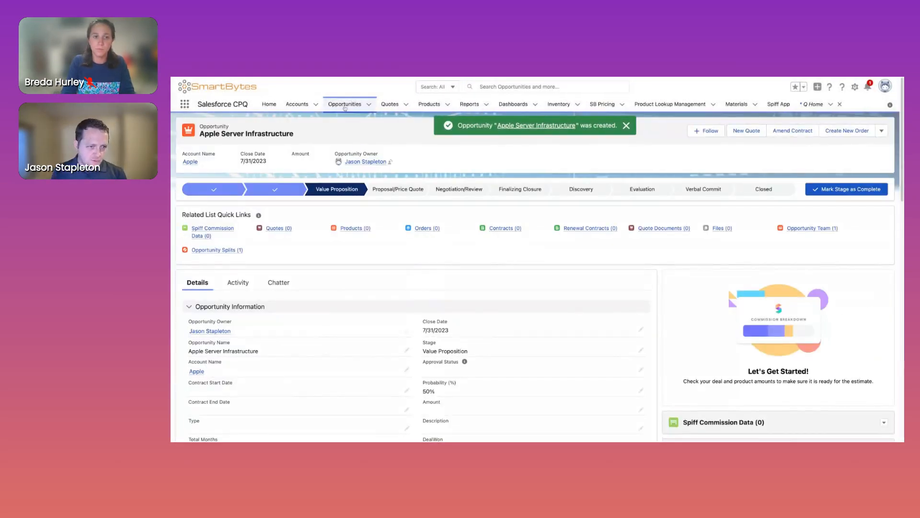
mouse_move(394, 140)
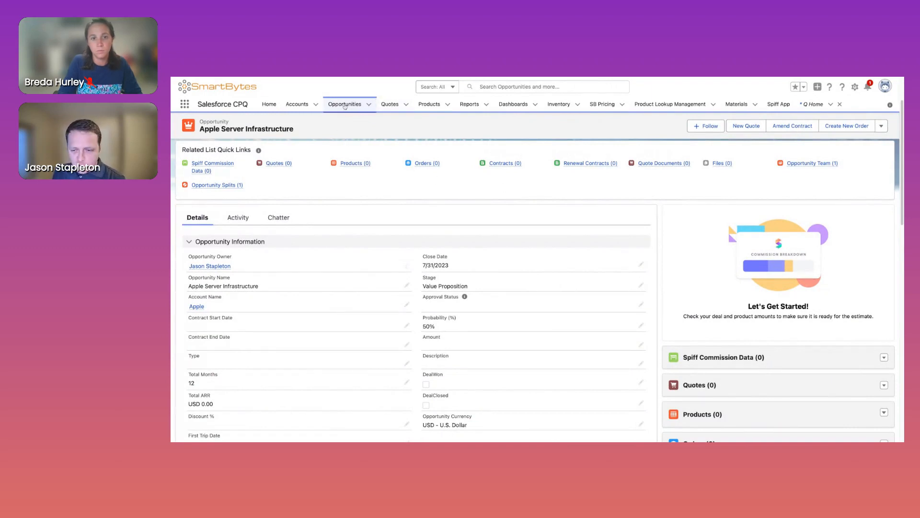
mouse_move(503, 208)
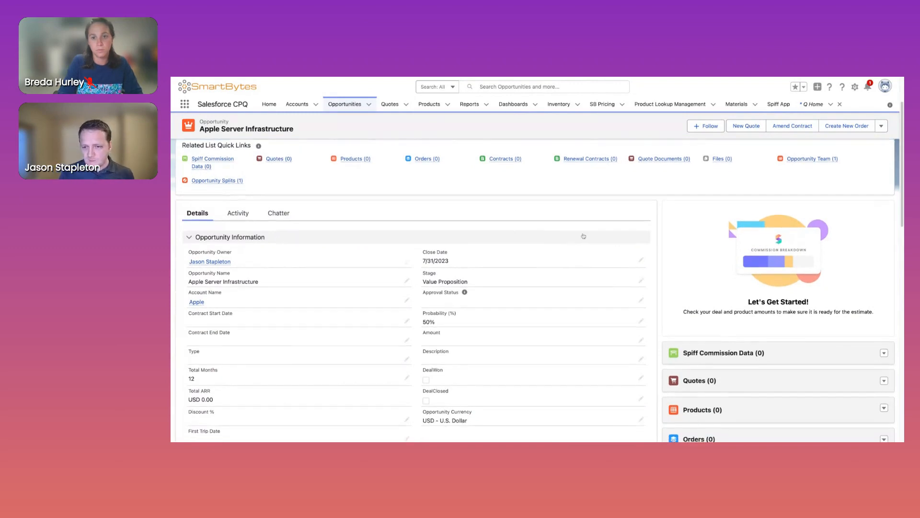
scroll(down, 3)
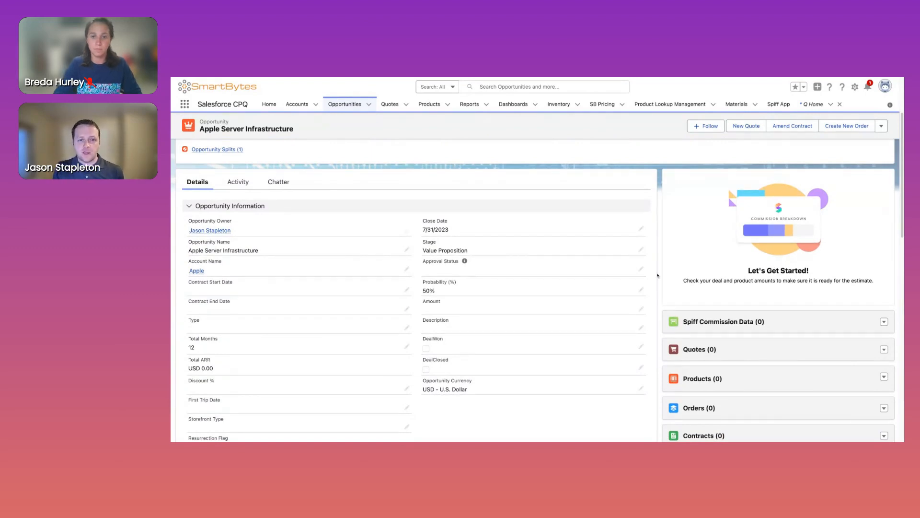
scroll(down, 3)
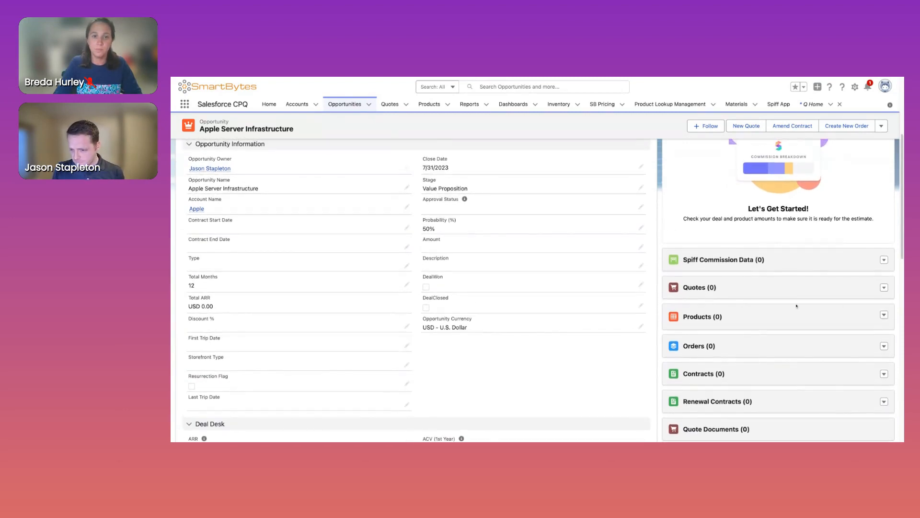
- Sort the product picker by Product Family and tick services products like Quick Start Enablement
click(884, 314)
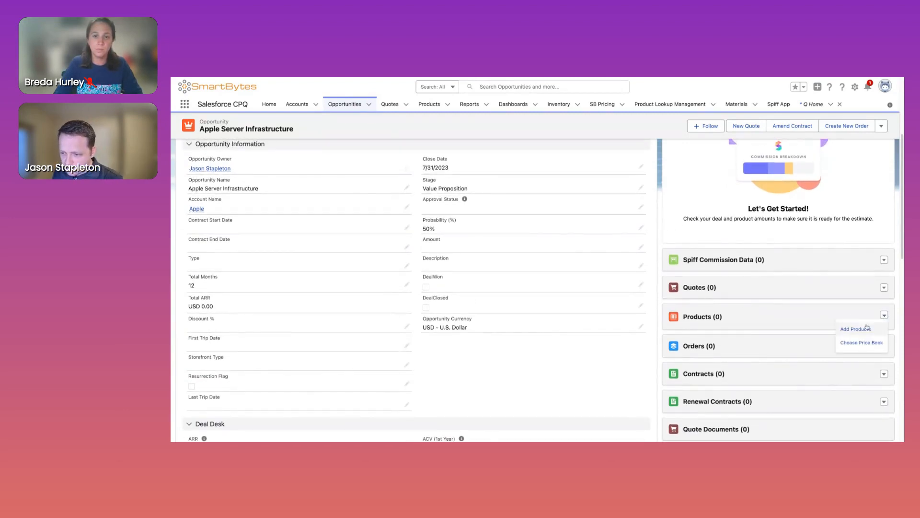
click(855, 329)
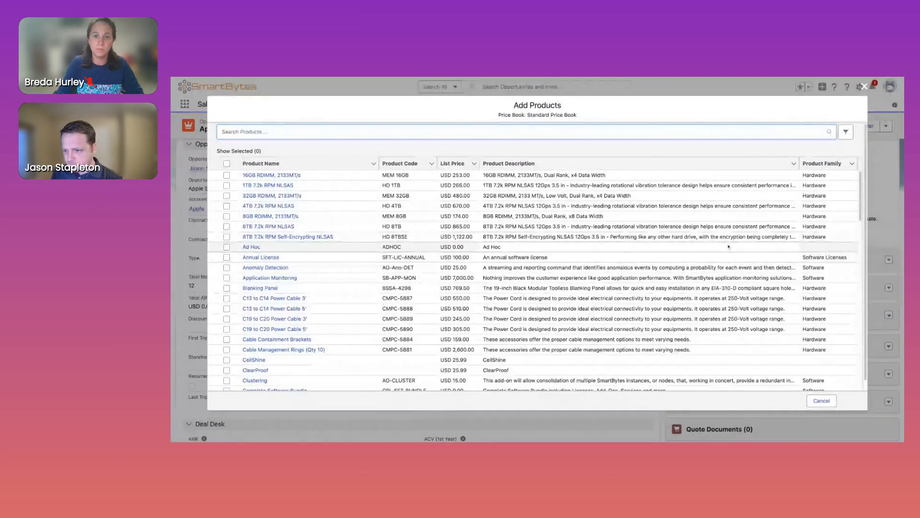
click(831, 165)
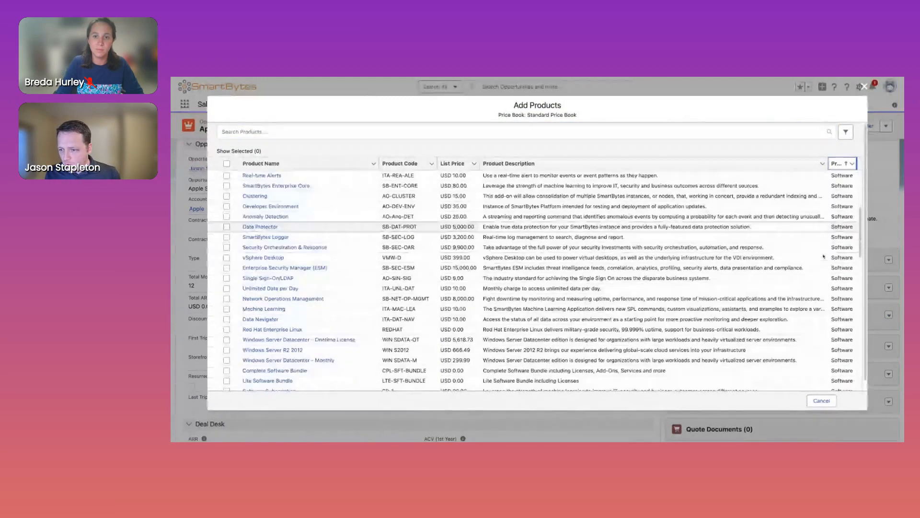
scroll(down, 3)
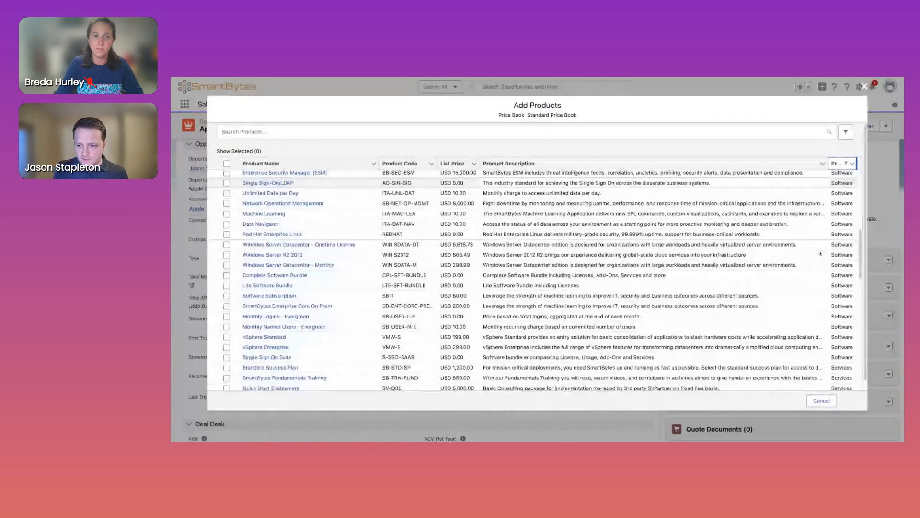
scroll(down, 3)
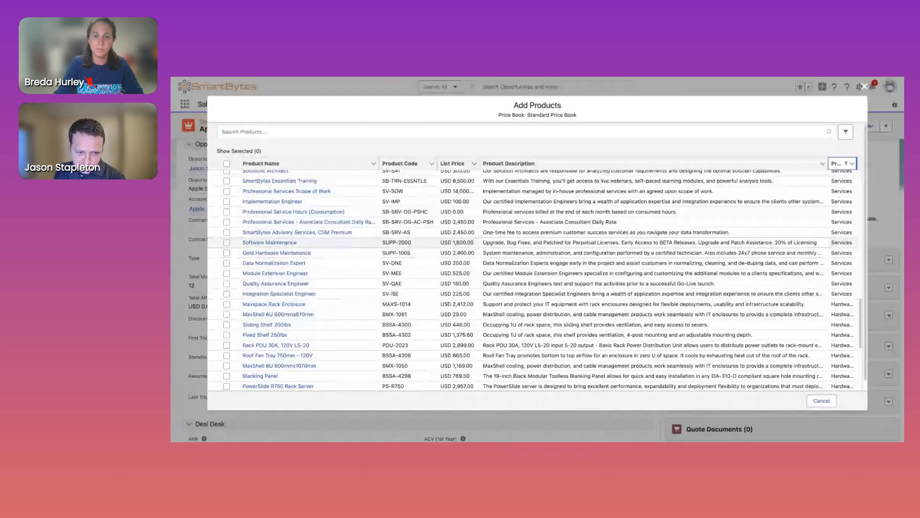
click(227, 232)
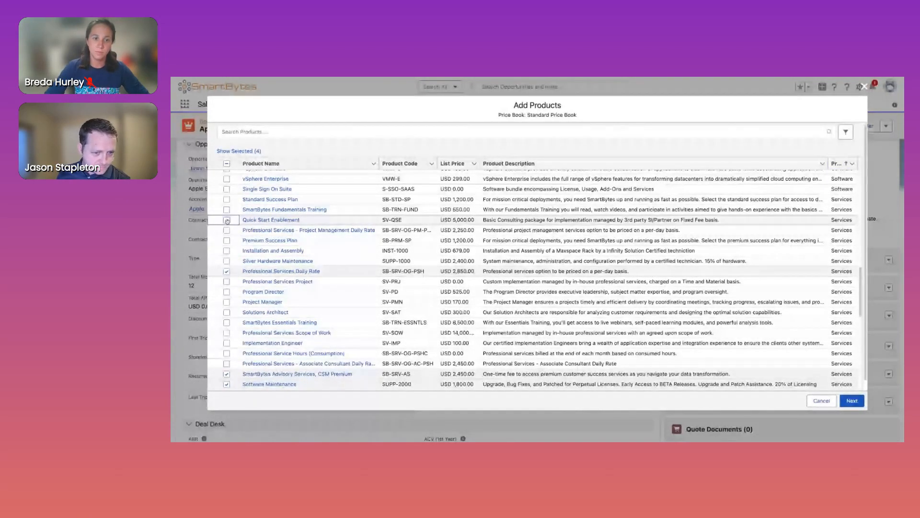
click(227, 220)
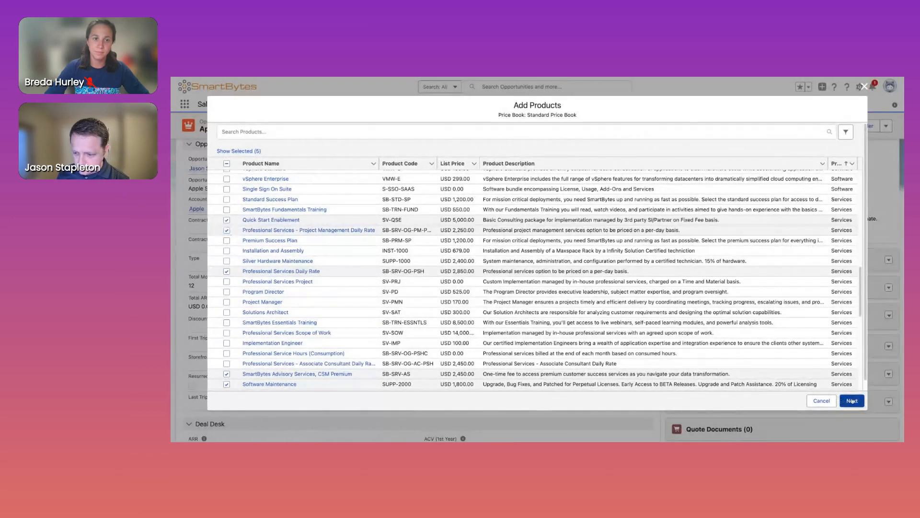
- Enter the services product quantities, starting with 5, and save the lines for USD 56,400
click(852, 401)
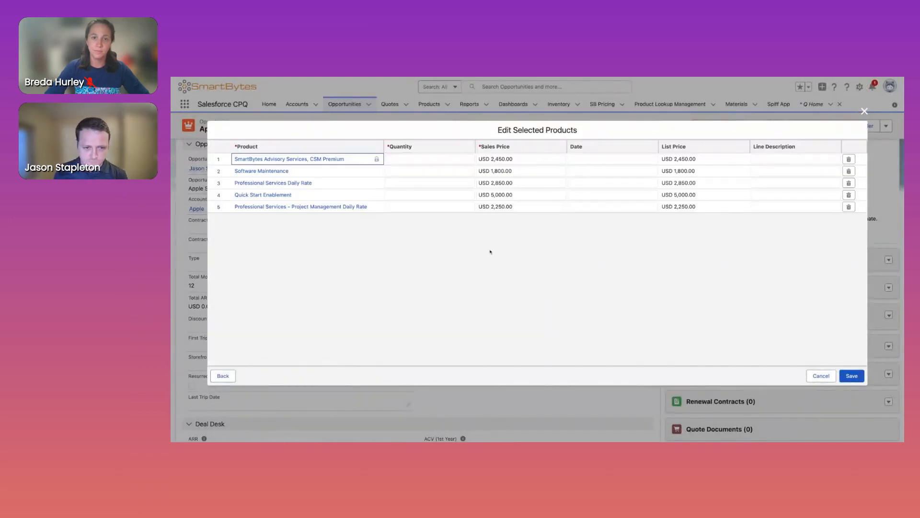
click(430, 207)
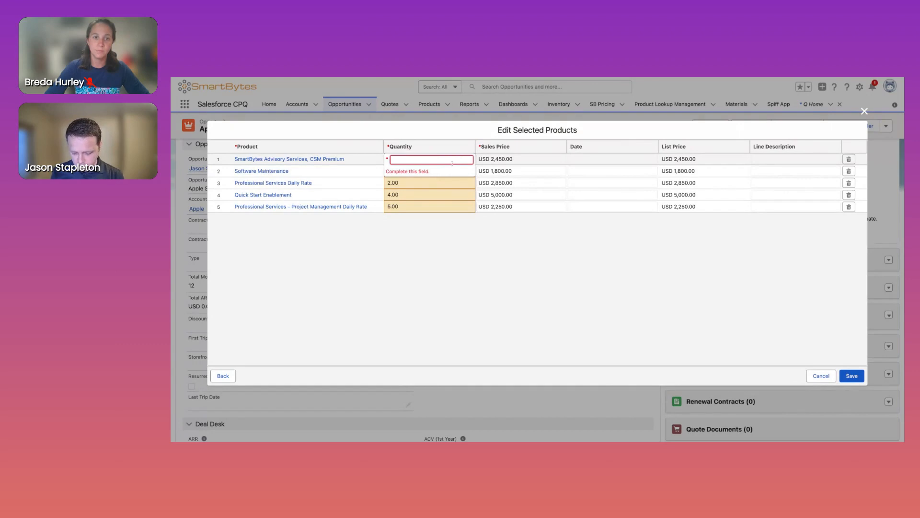
text(5.00)
click(430, 171)
text(4)
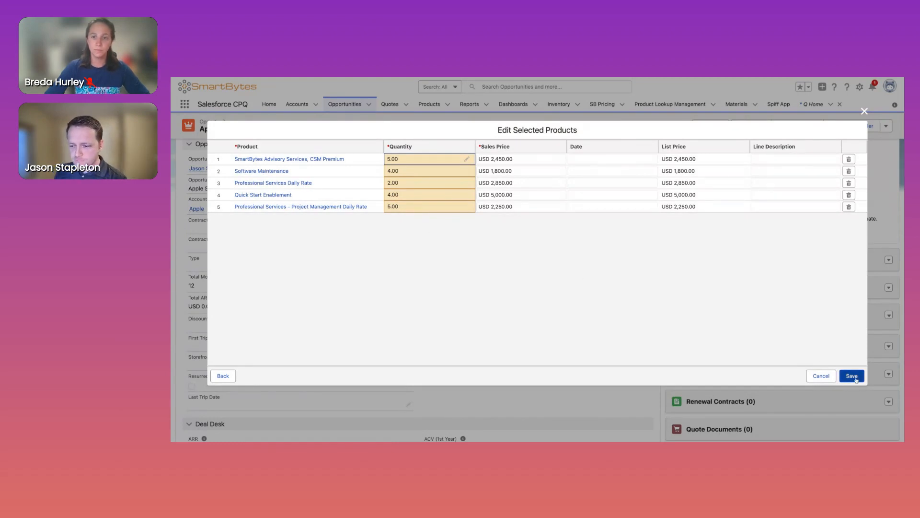
click(857, 376)
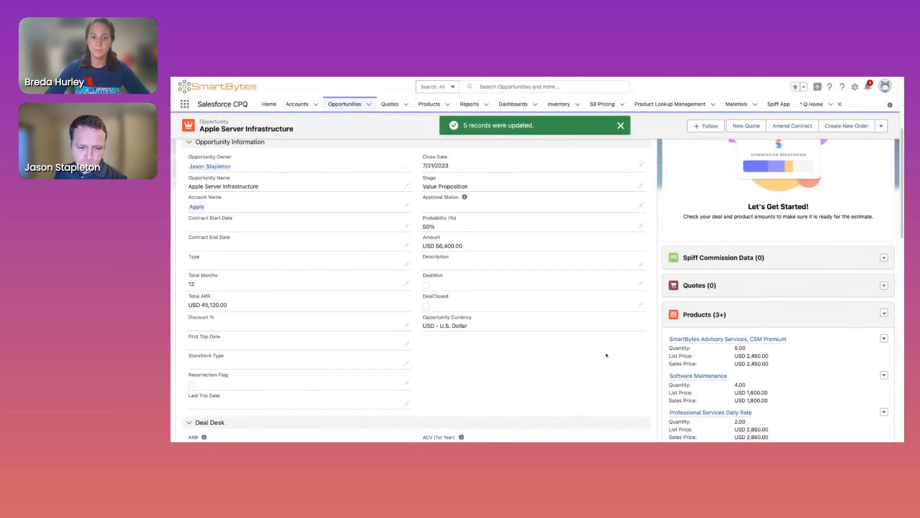
- Scroll the opportunity record down to the Products related list and commission breakdown
scroll(down, 3)
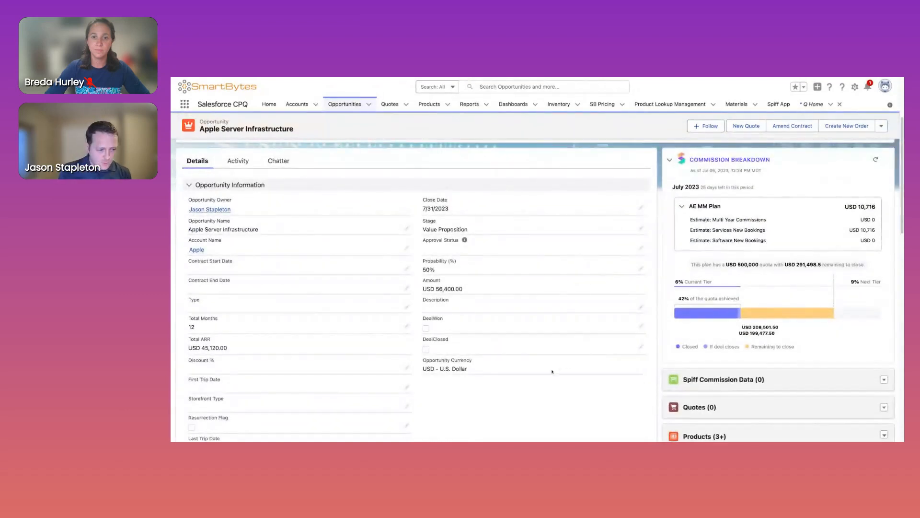
scroll(down, 3)
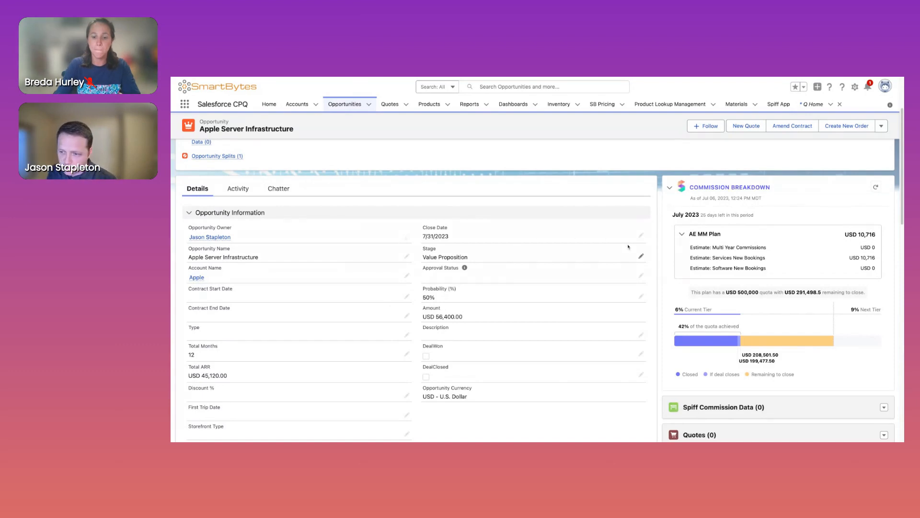
scroll(down, 3)
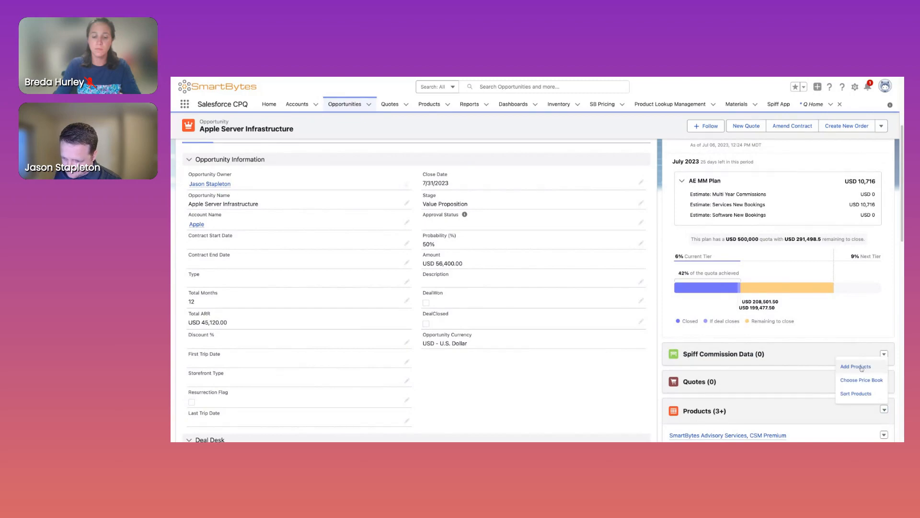
- Tick Anomaly Detection and Application Monitoring, enter quantities 5 and 2, and save
click(856, 366)
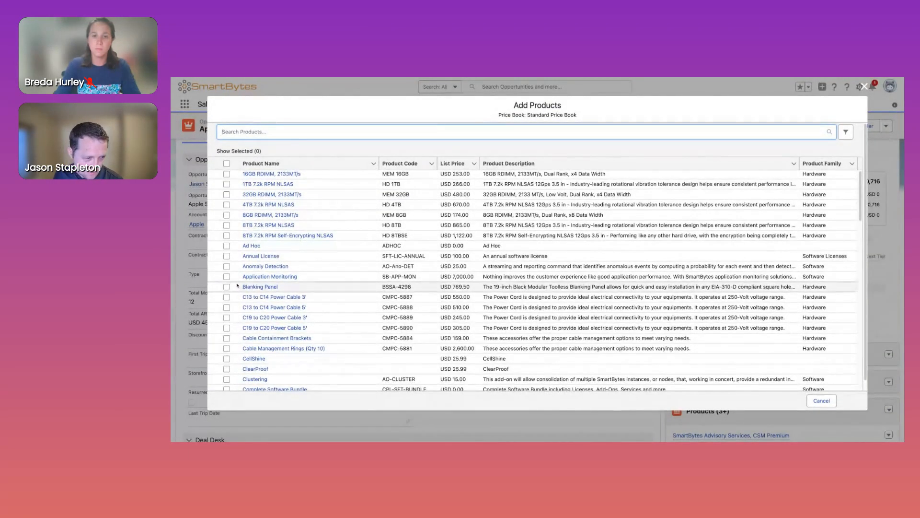
click(227, 266)
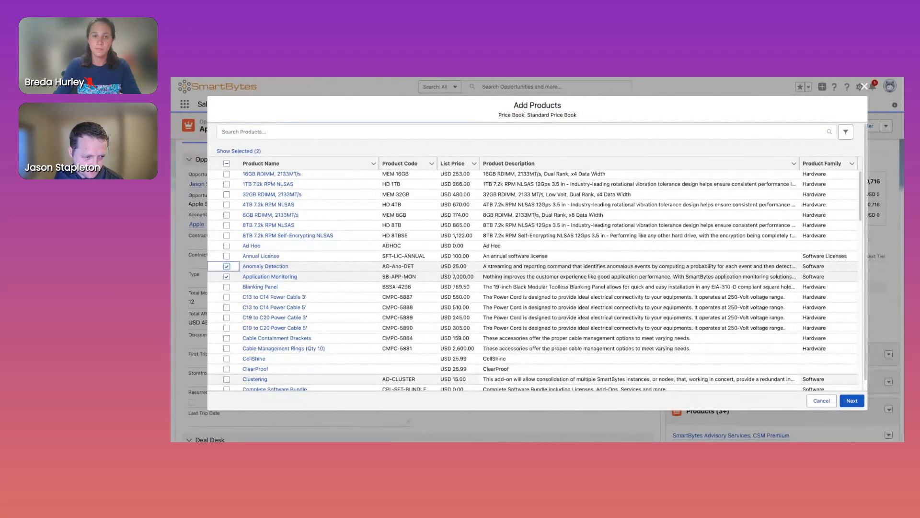
click(851, 400)
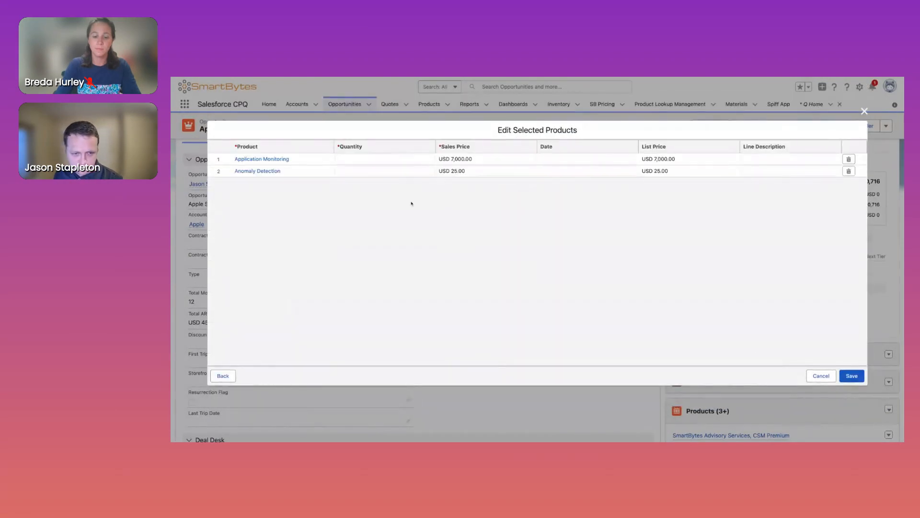
text(5.00)
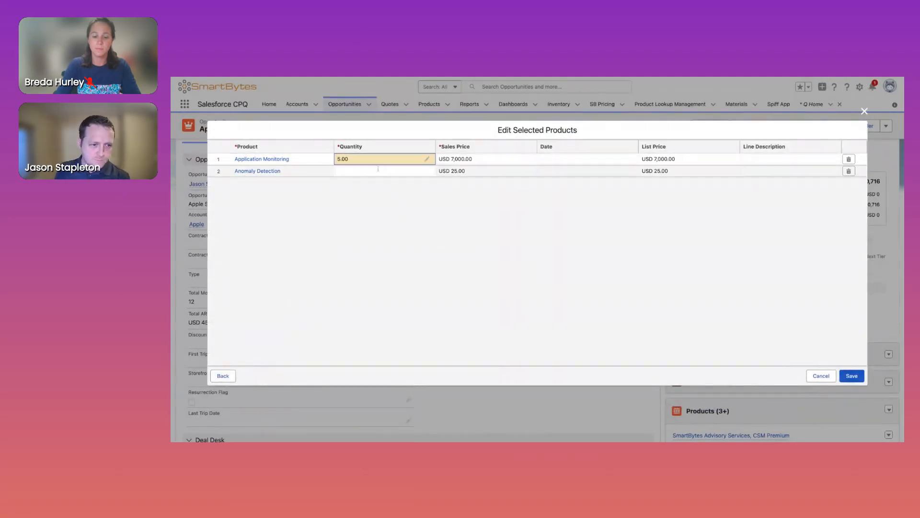
text(2)
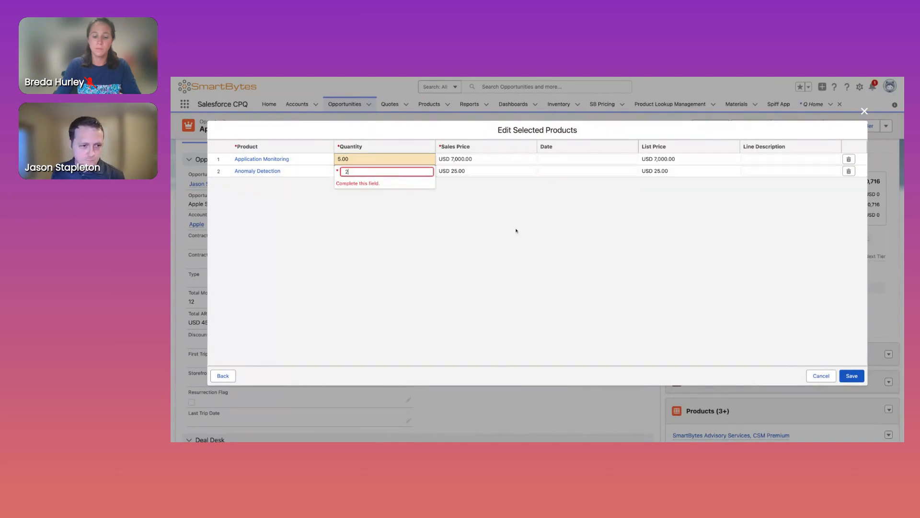
click(854, 375)
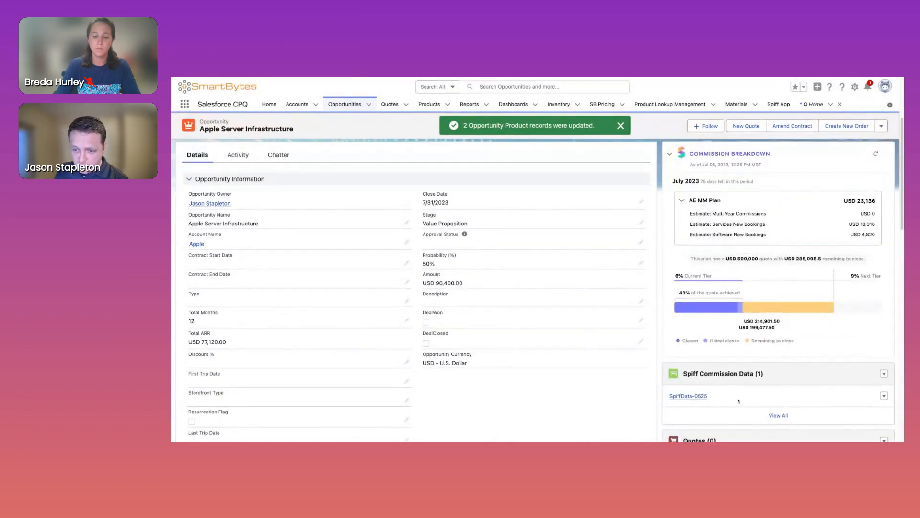
- Dismiss the product update success toast
click(620, 125)
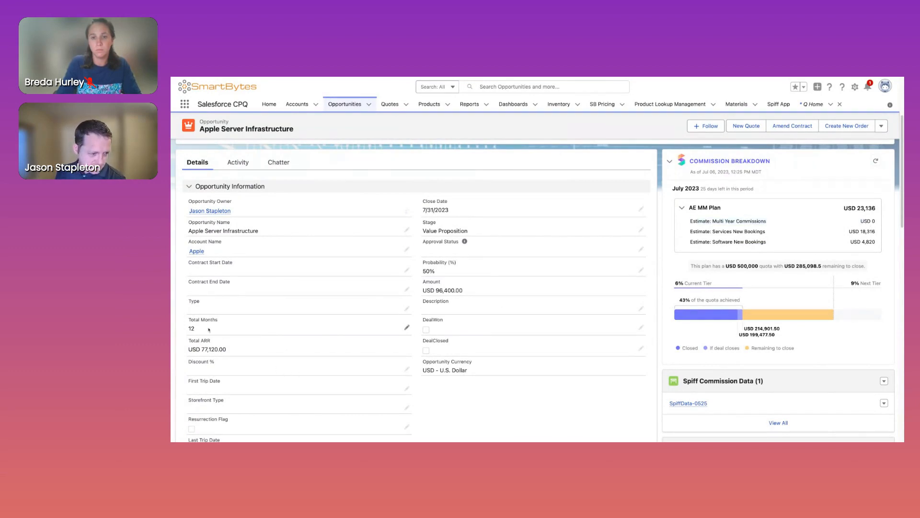
mouse_move(578, 308)
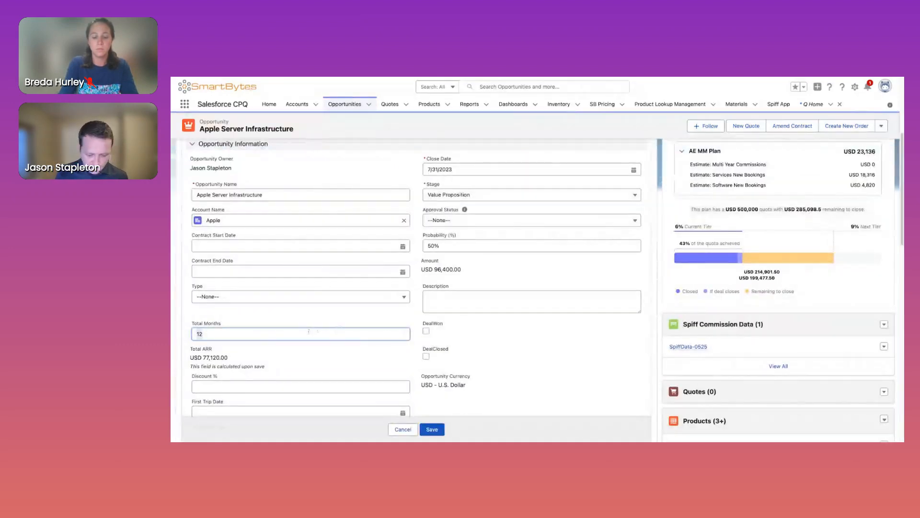
- Save Total Months as 36 on the opportunity
text(36)
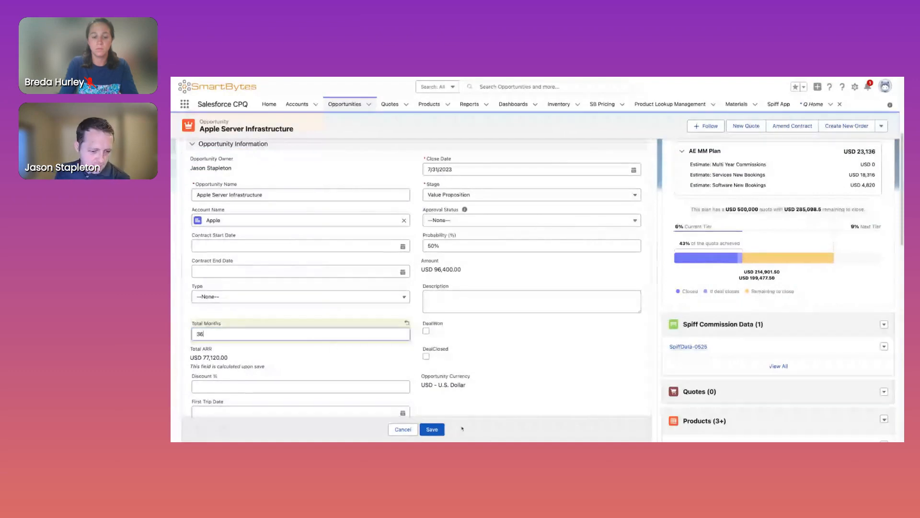
click(432, 429)
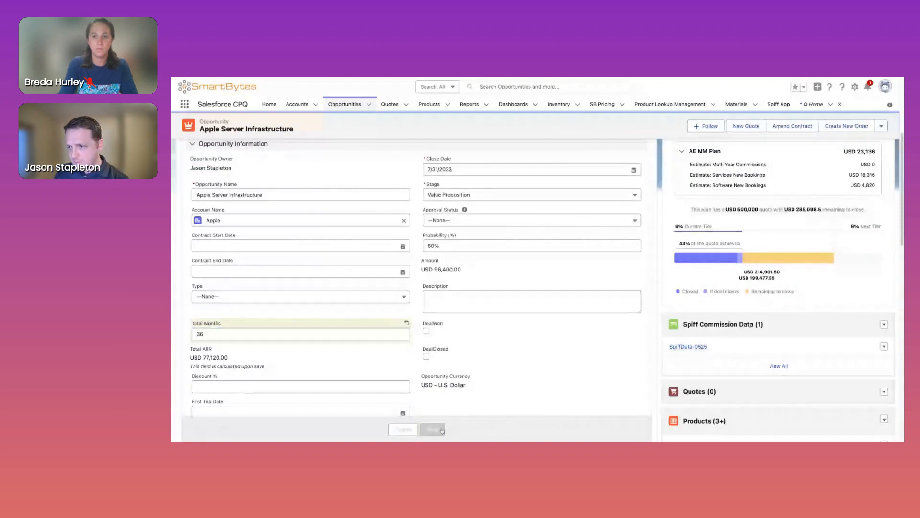
click(432, 429)
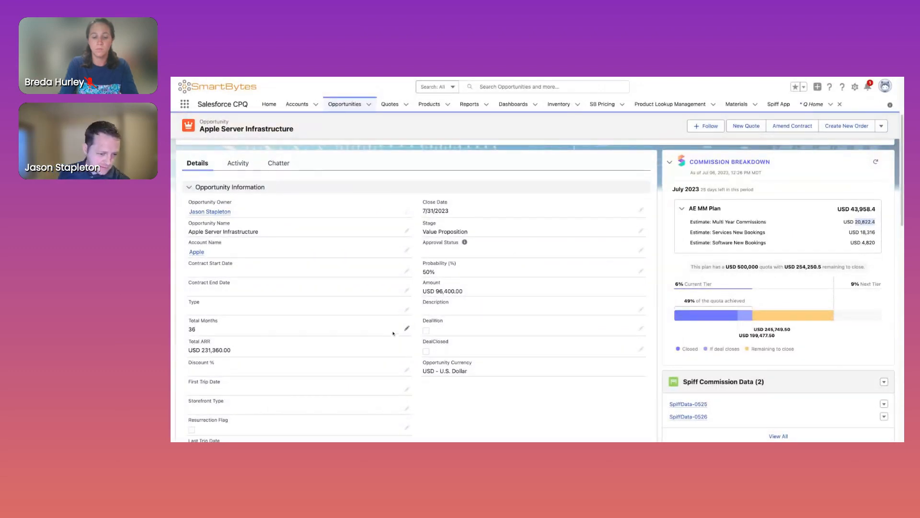
- Change Total Months from 36 to 24 and save
click(406, 328)
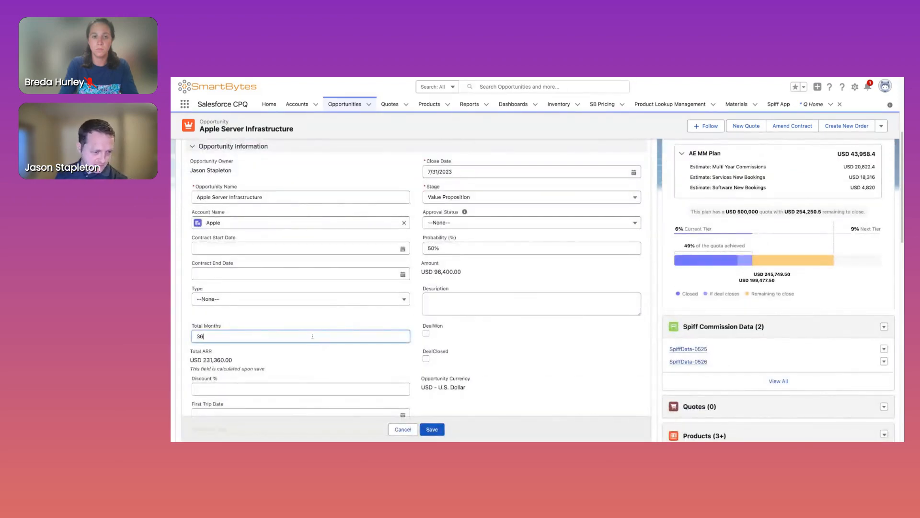
text(24)
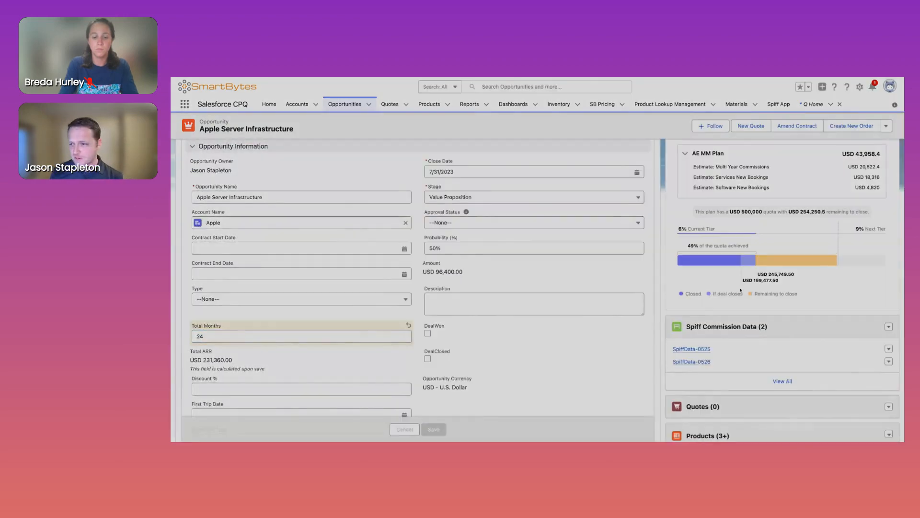
click(434, 429)
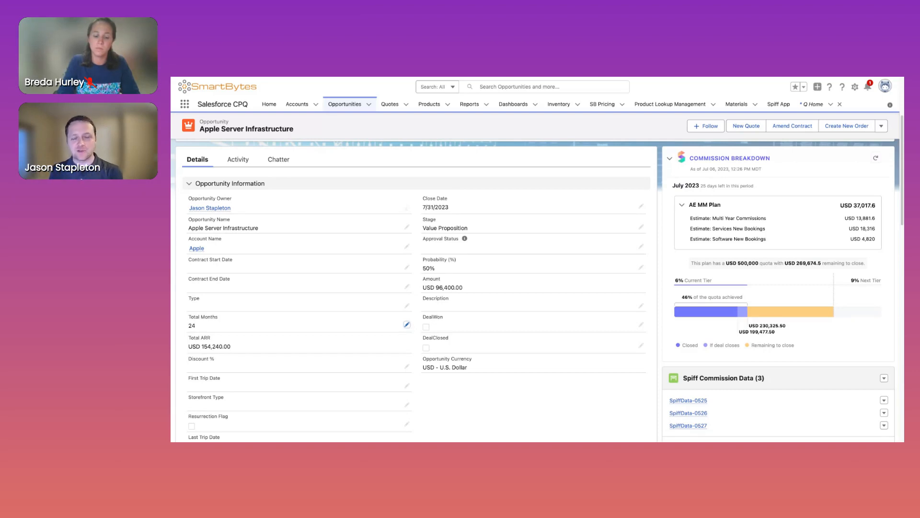
scroll(down, 3)
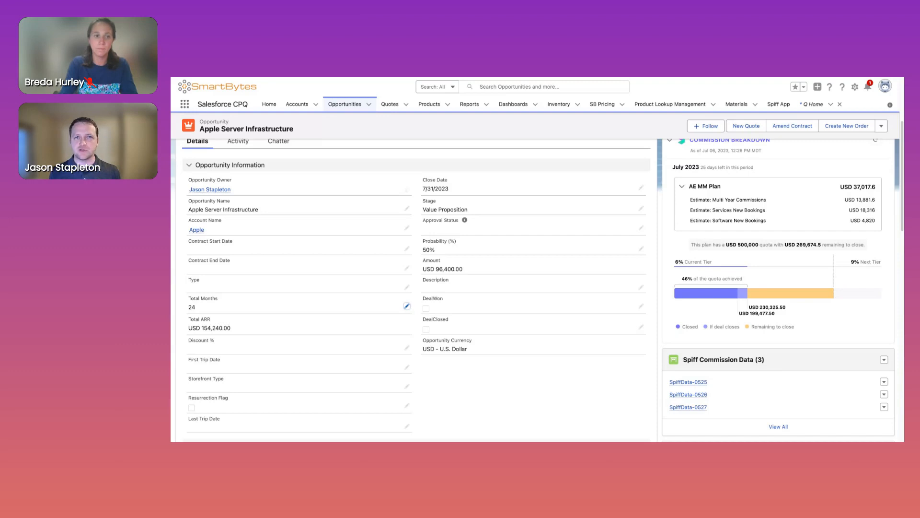
scroll(down, 3)
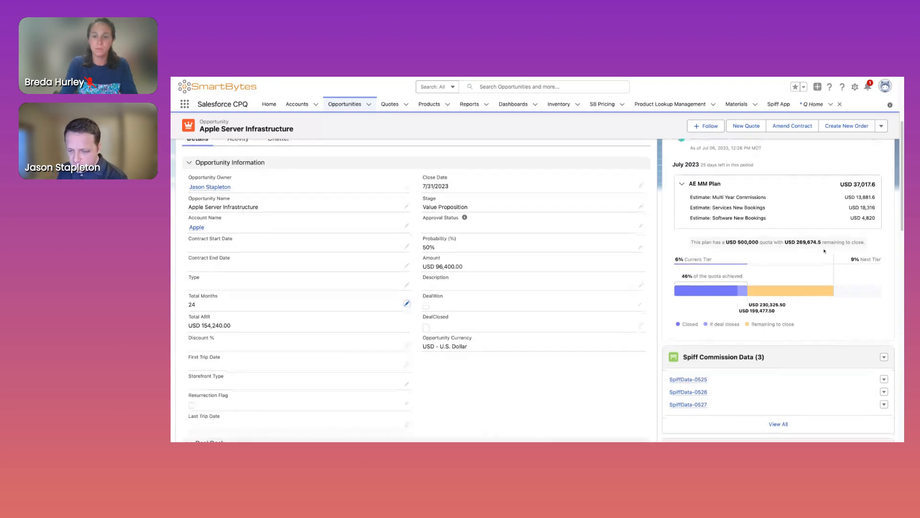
scroll(down, 3)
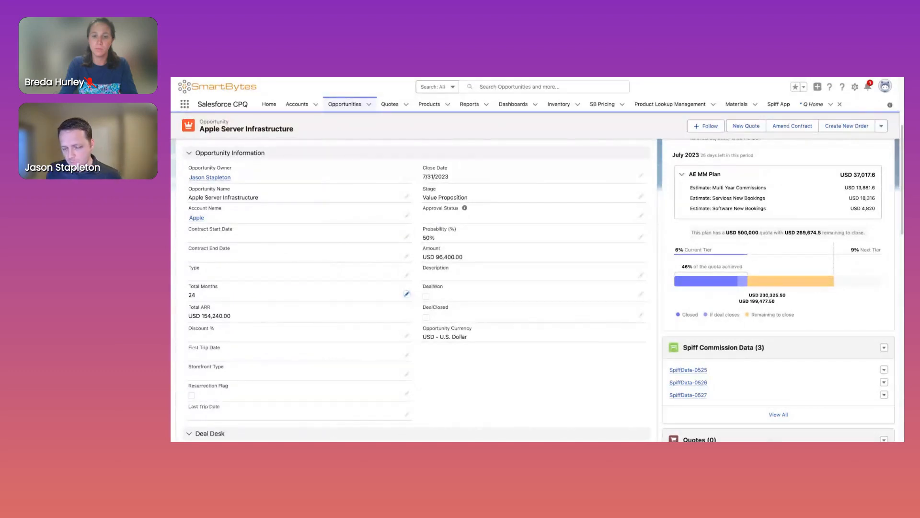
scroll(down, 3)
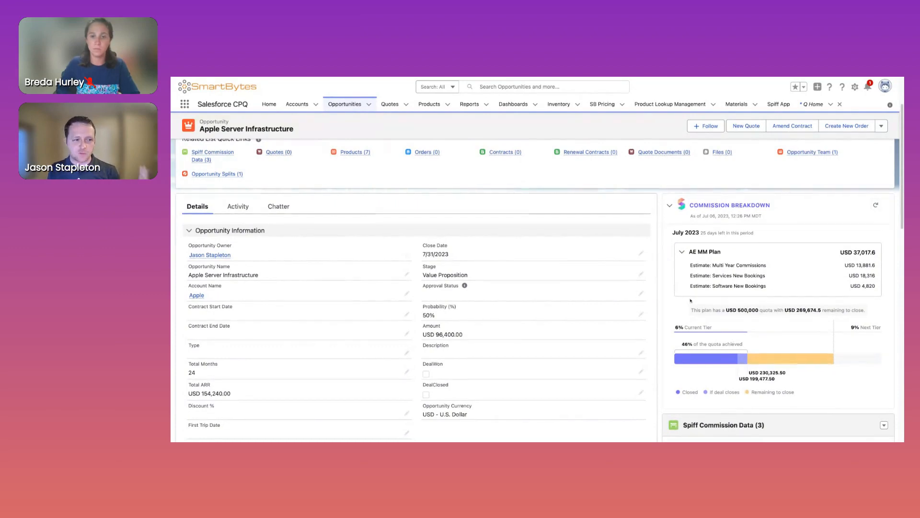
scroll(down, 3)
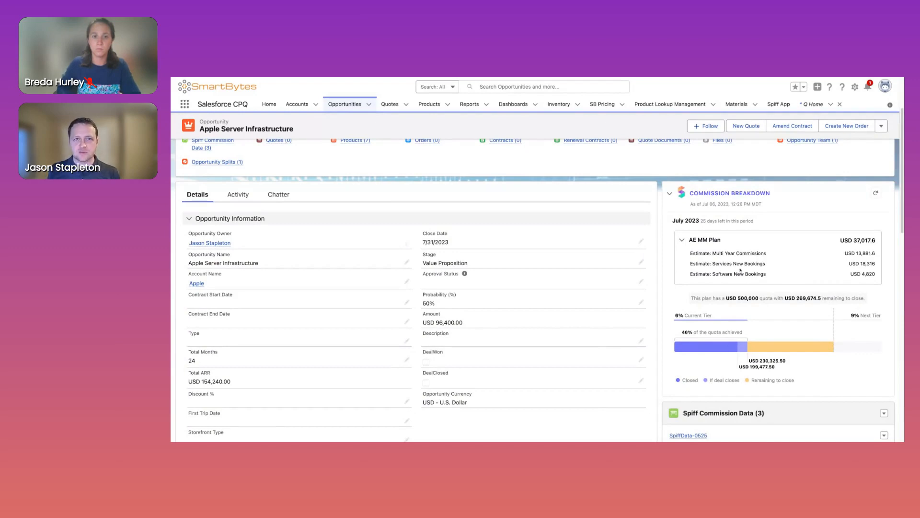
mouse_move(789, 221)
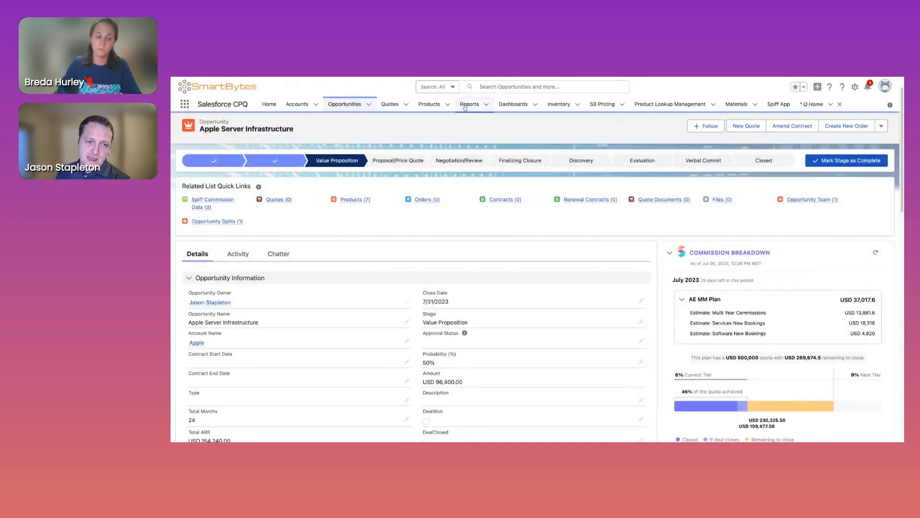
- Use the app navigation bar to leave the opportunity record
click(468, 104)
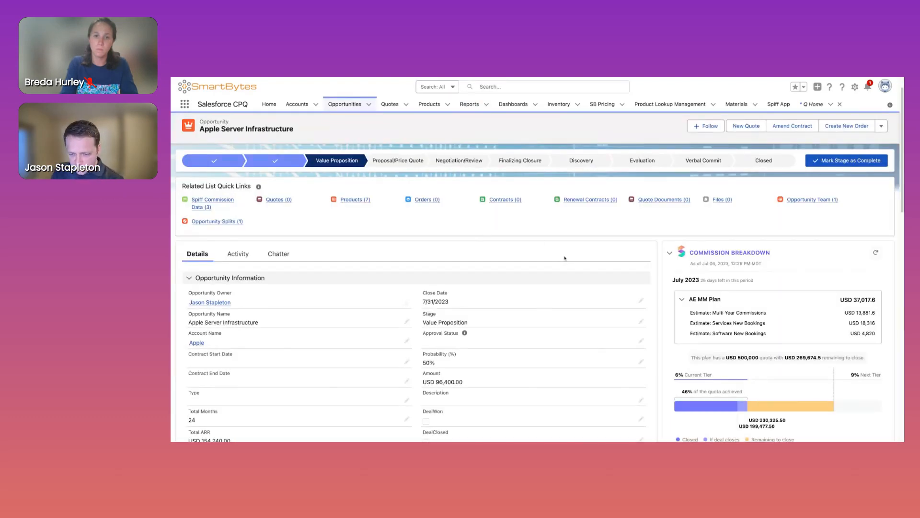
scroll(down, 3)
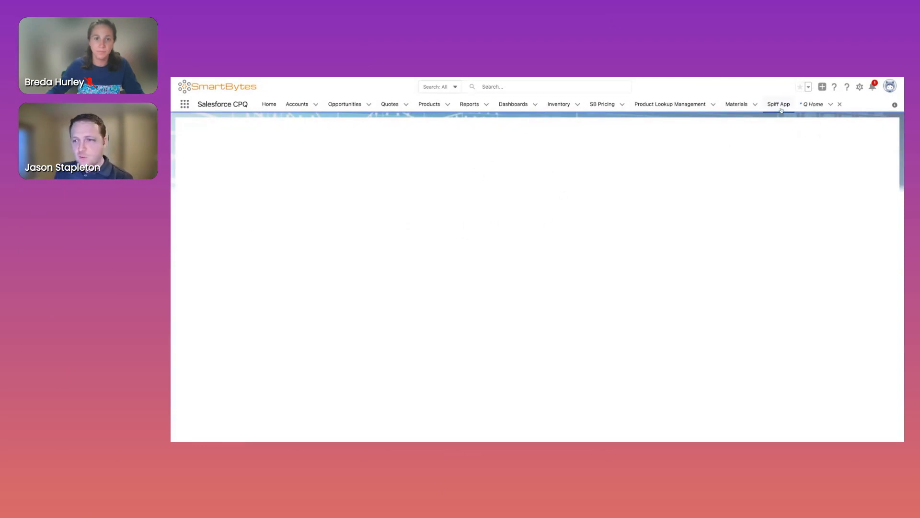
- Open the Spiff commissions app and search the rep list for 'jason'
click(779, 104)
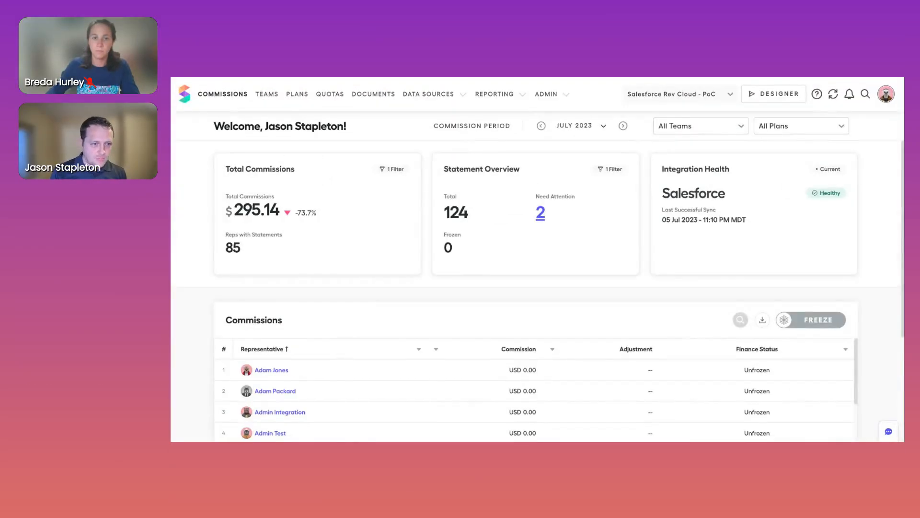
click(740, 319)
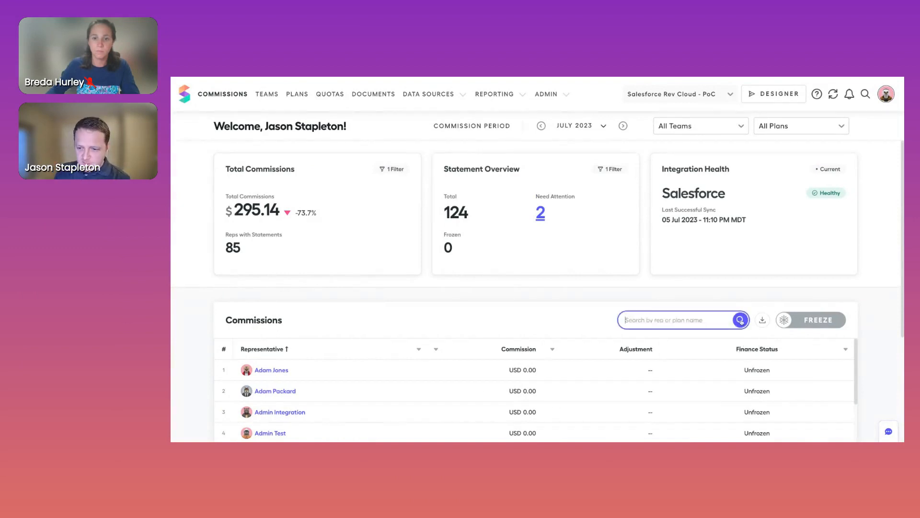
text(jason)
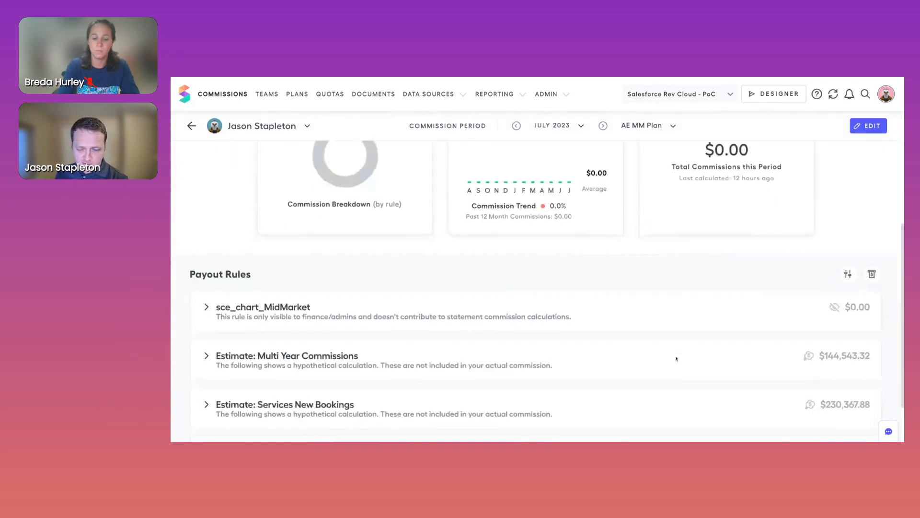
scroll(down, 3)
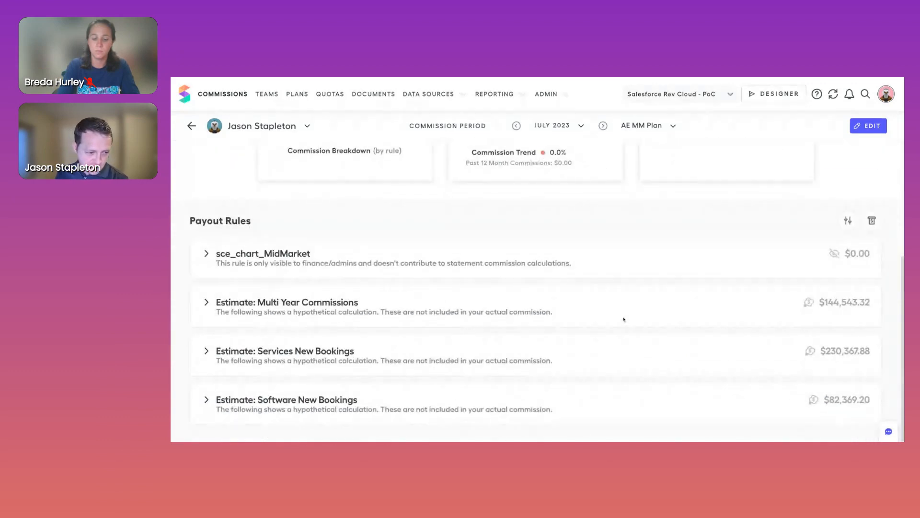
mouse_move(514, 278)
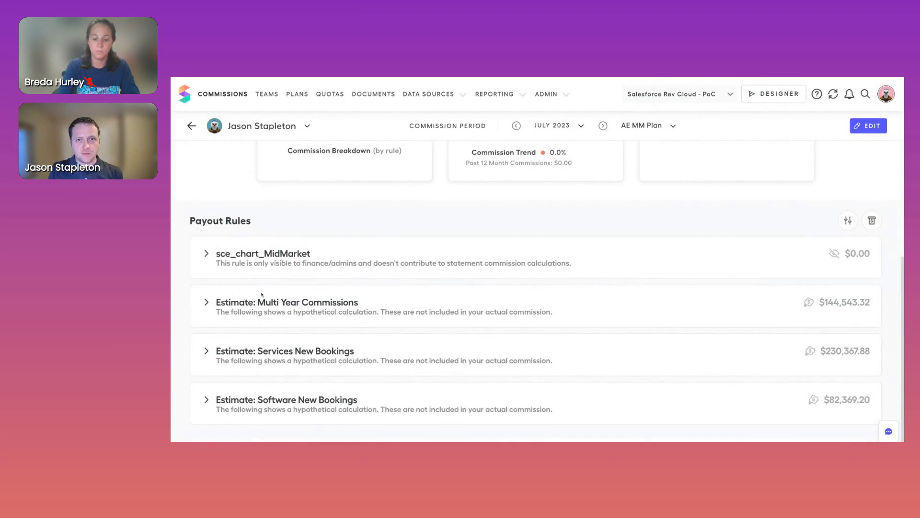
mouse_move(409, 141)
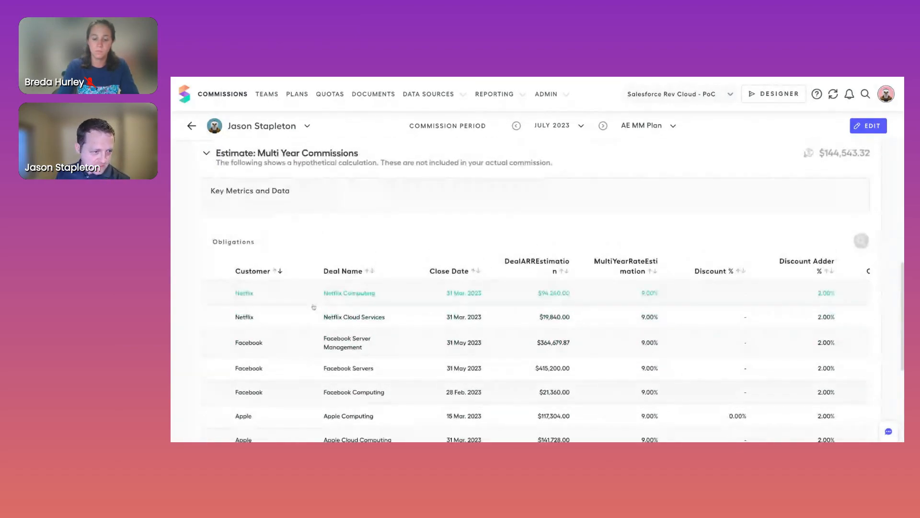
scroll(down, 3)
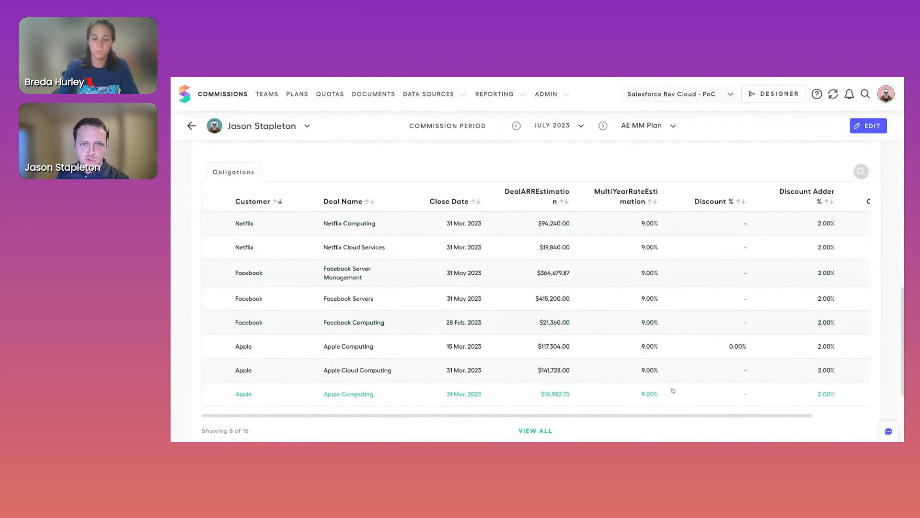
scroll(right, 3)
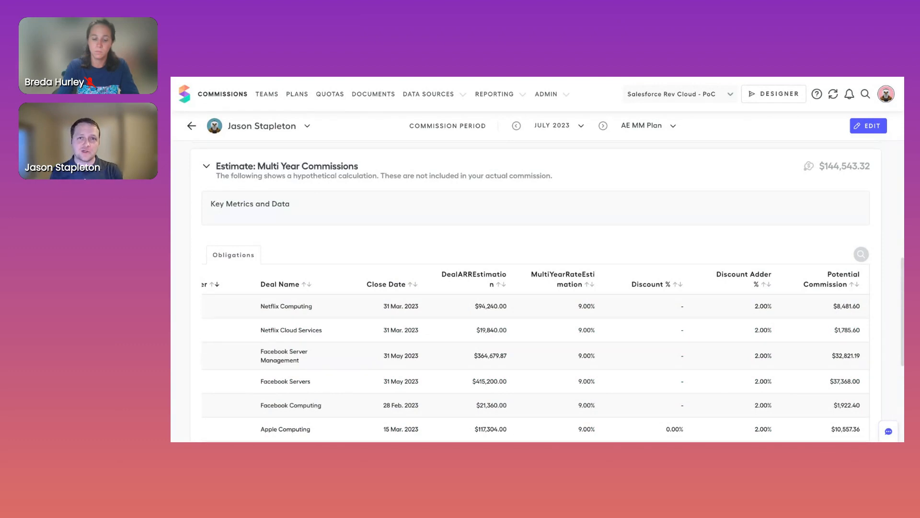
mouse_move(686, 175)
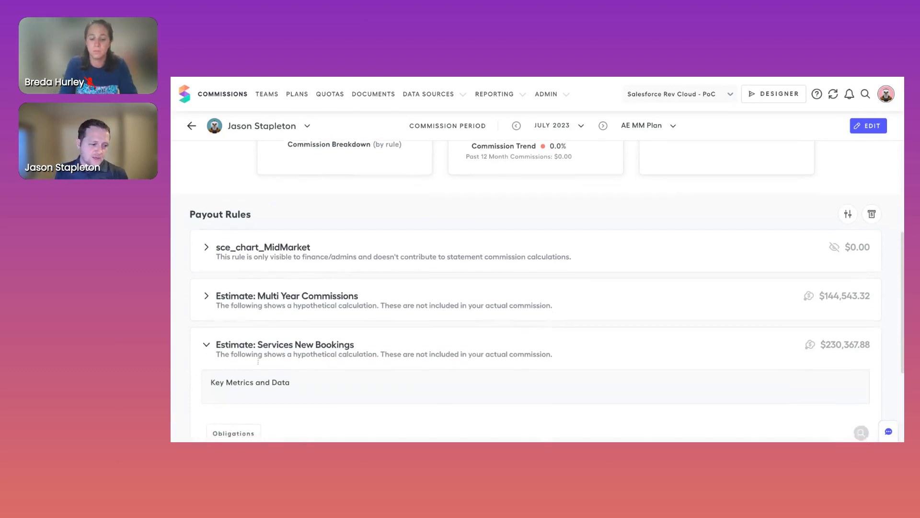
scroll(down, 3)
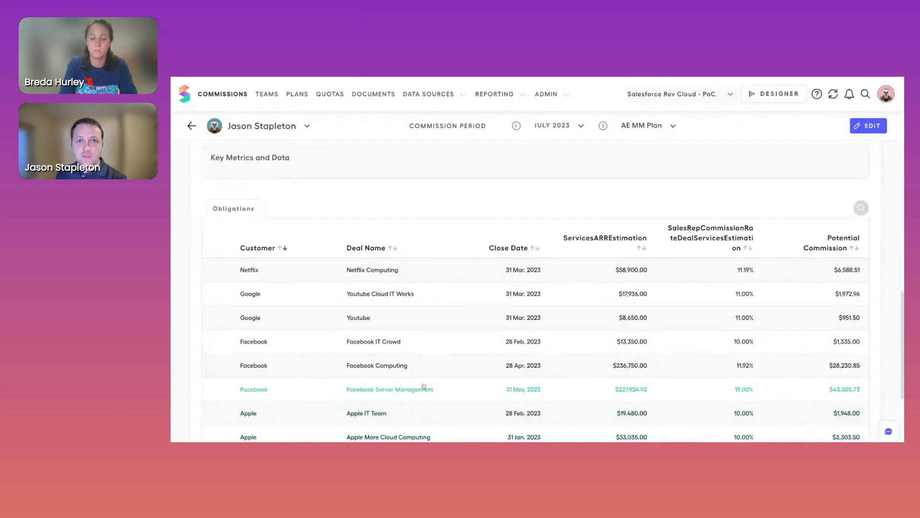
scroll(down, 3)
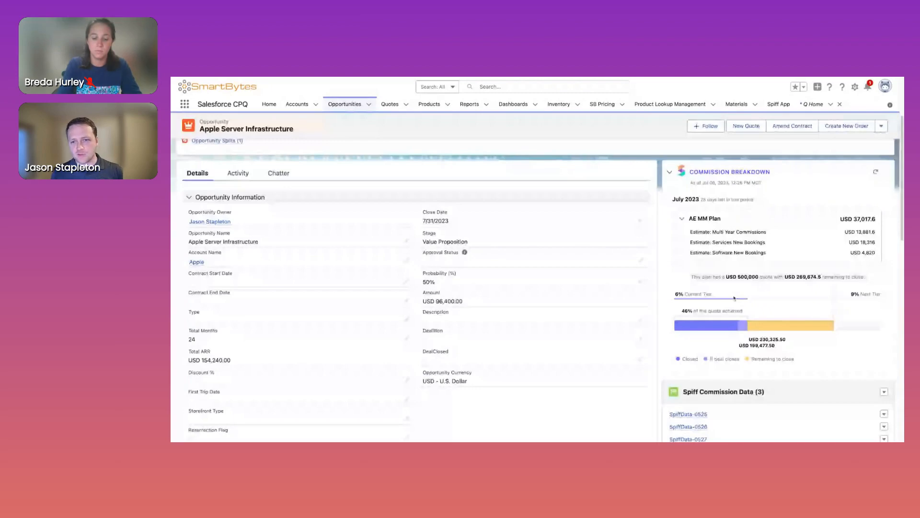
- Scroll the Apple Server Infrastructure opportunity down to the Commission Breakdown panel
scroll(down, 3)
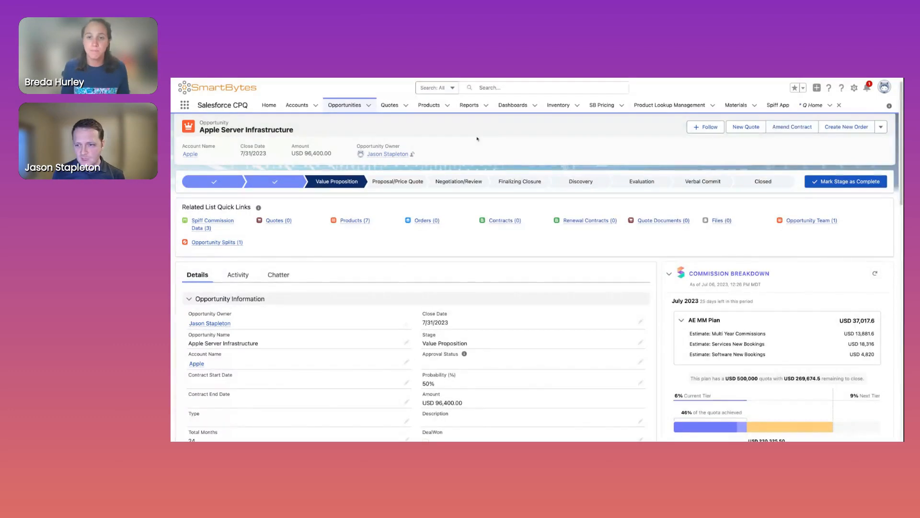
scroll(down, 3)
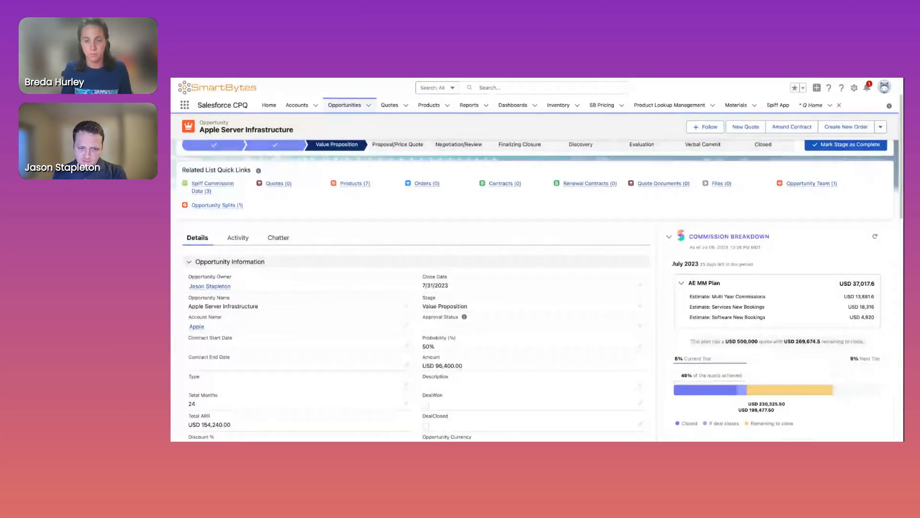
scroll(down, 3)
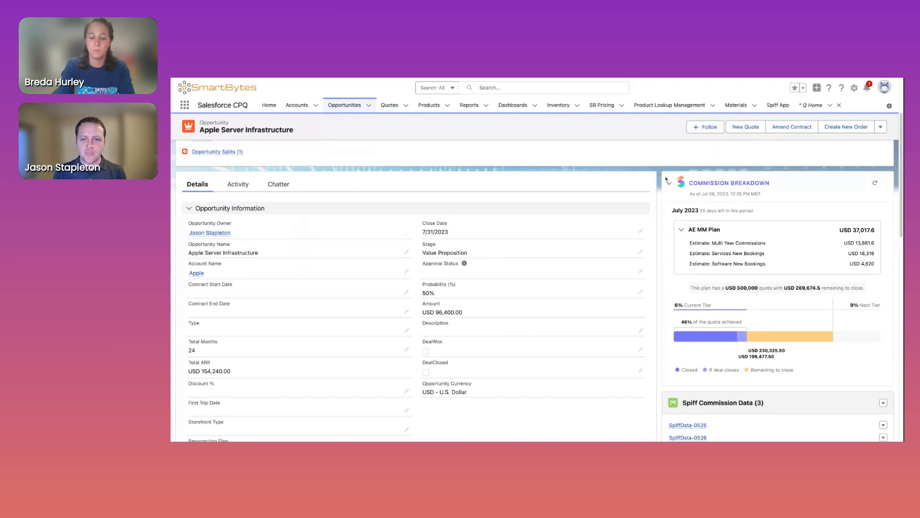
mouse_move(613, 142)
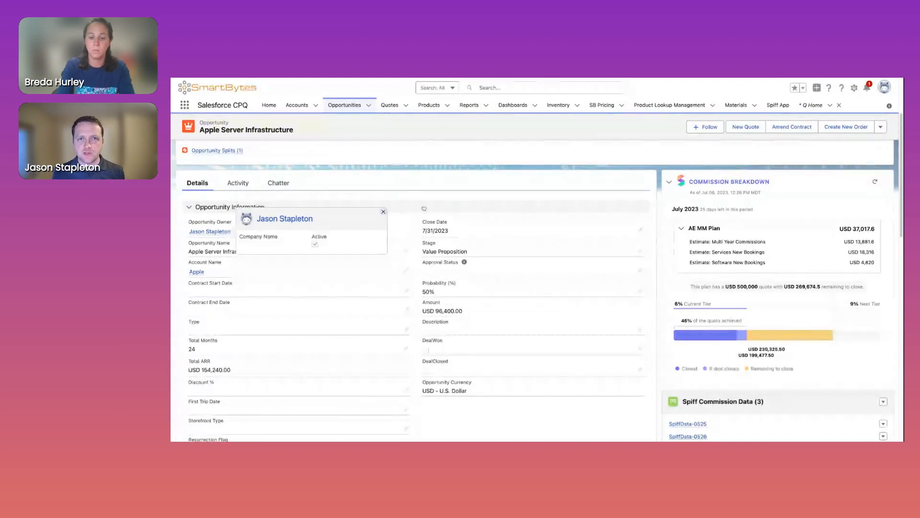
click(383, 211)
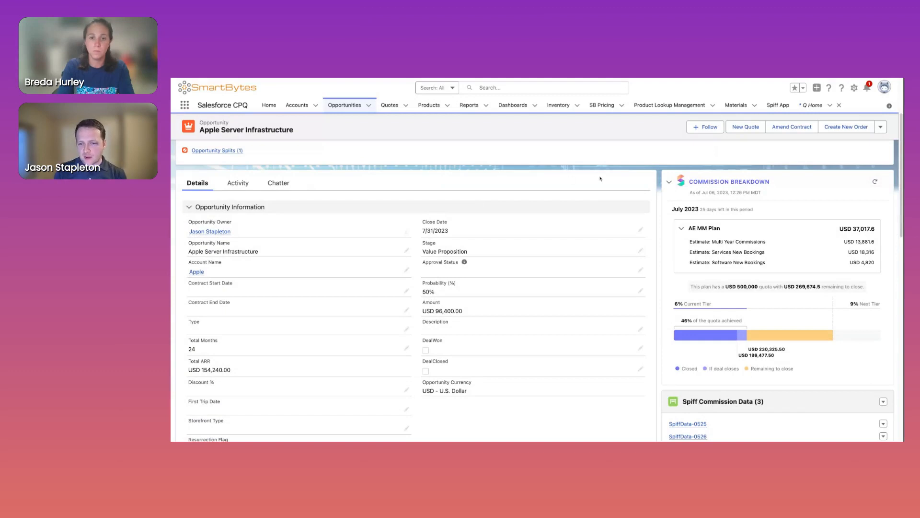
mouse_move(849, 337)
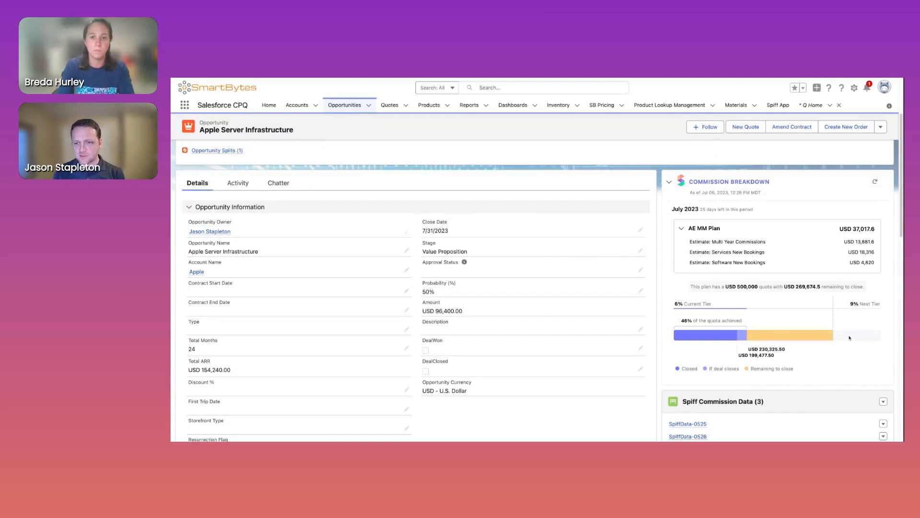
mouse_move(683, 356)
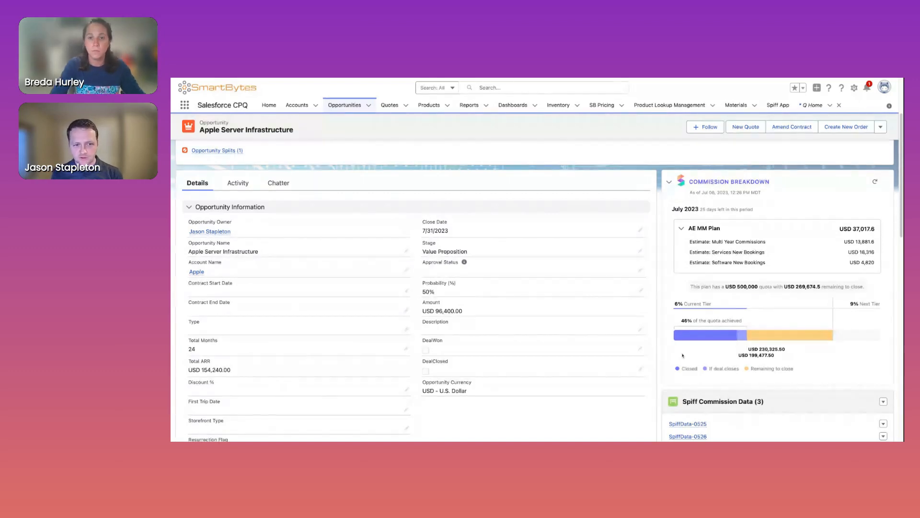
mouse_move(669, 269)
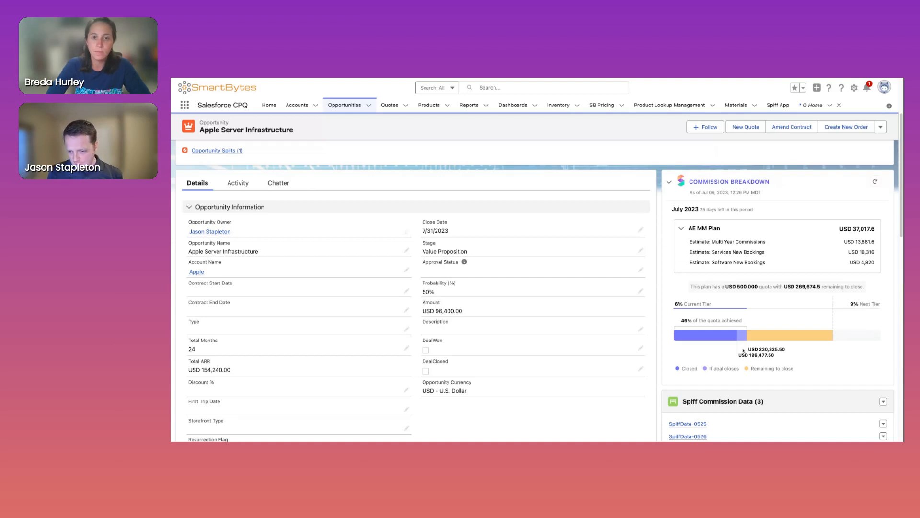
- Scroll down the opportunity details to reach the editable Stage field
scroll(down, 3)
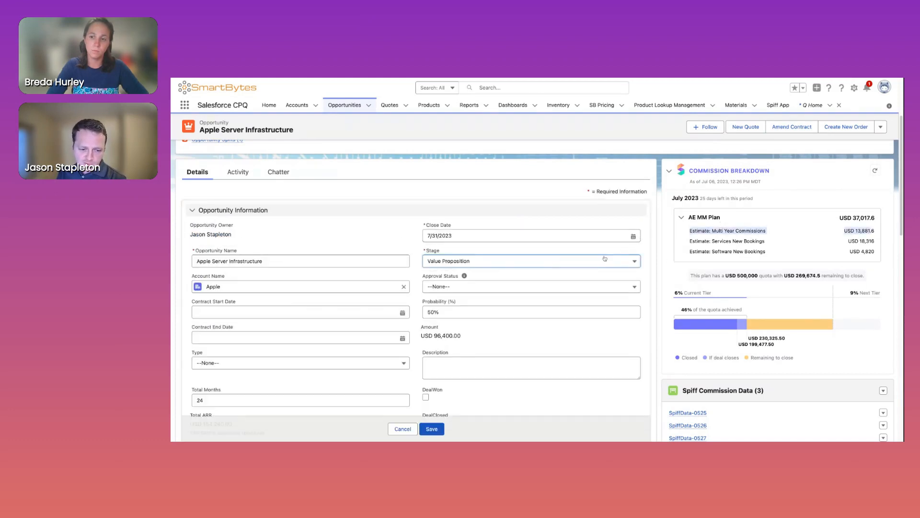
- Pick Finalizing Closure as the stage, then cancel to keep Value Proposition
click(634, 261)
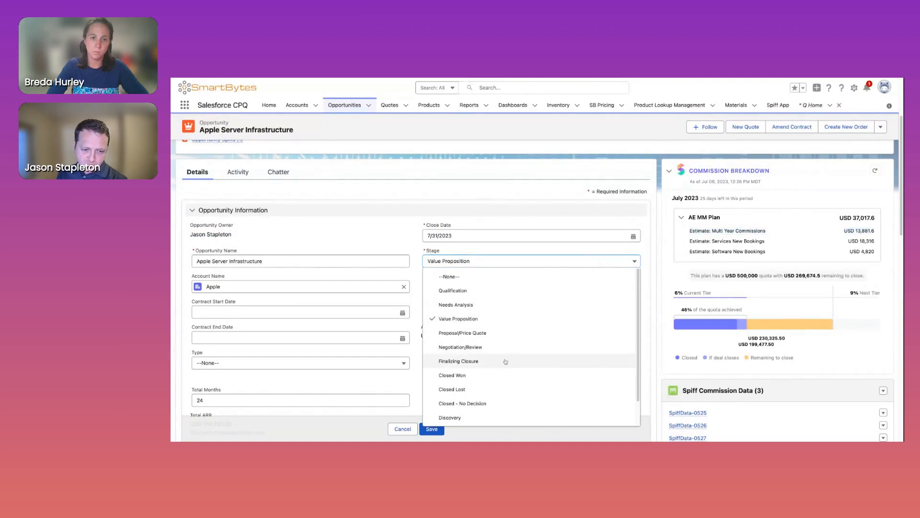
click(458, 361)
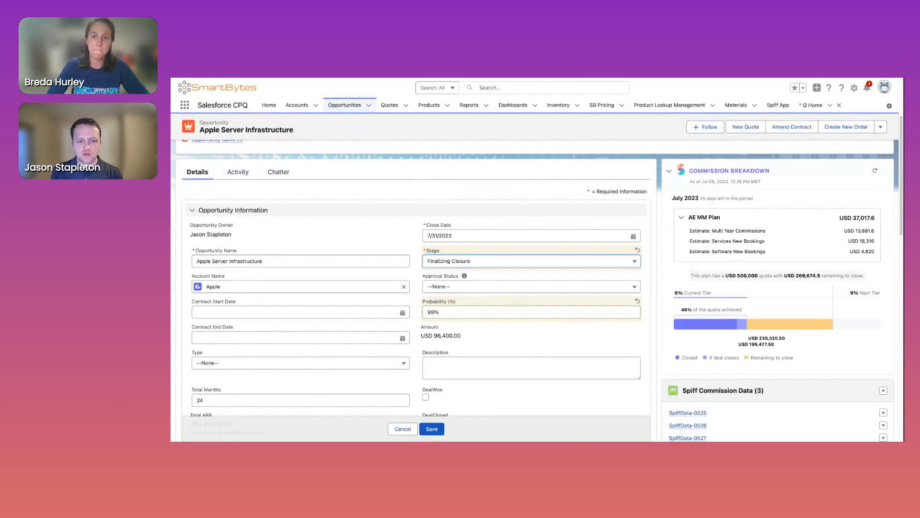
mouse_move(725, 351)
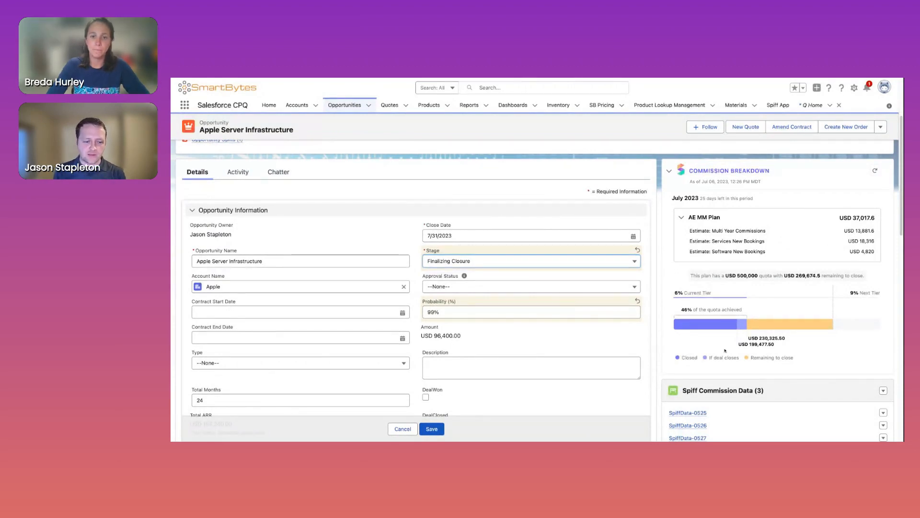
click(432, 428)
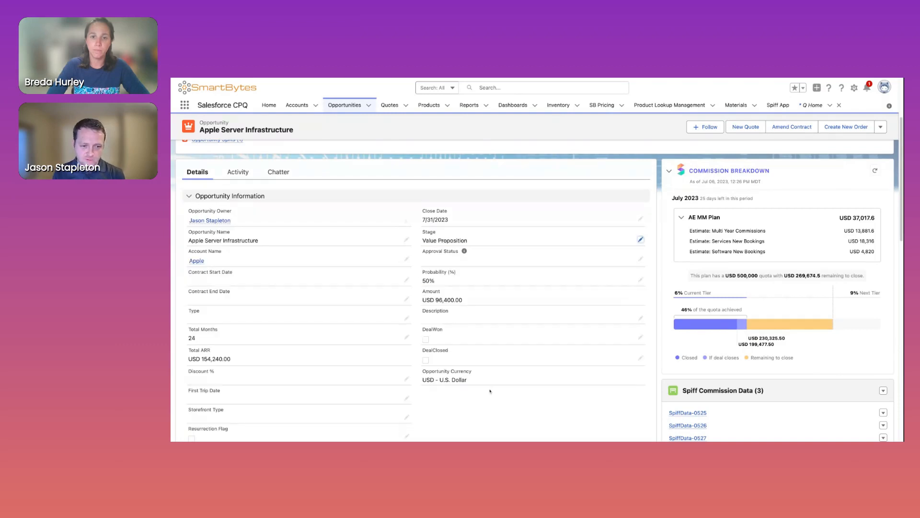